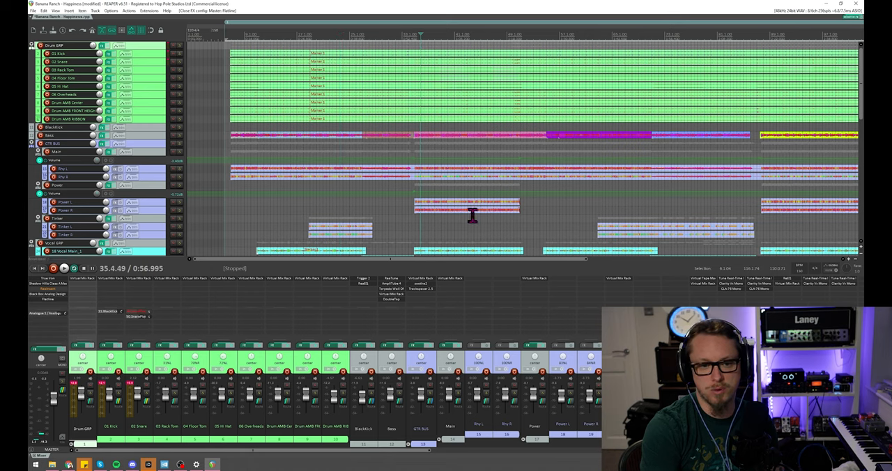
pyautogui.moveTo(289, 282)
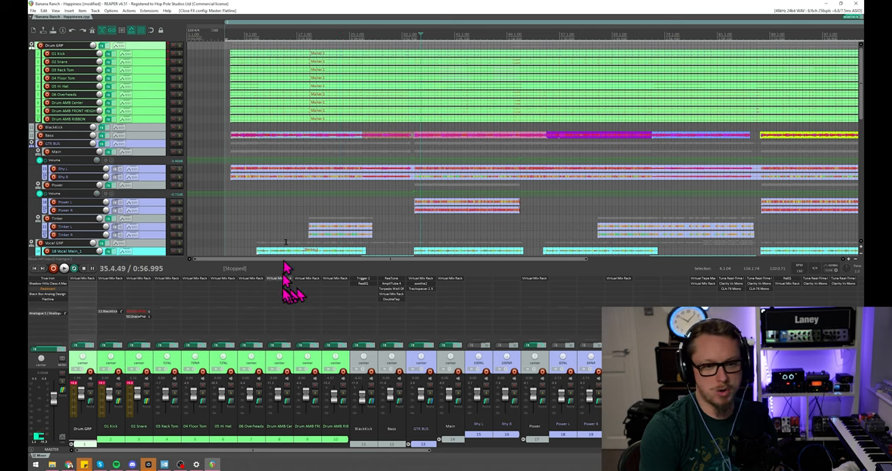
pyautogui.moveTo(473, 132)
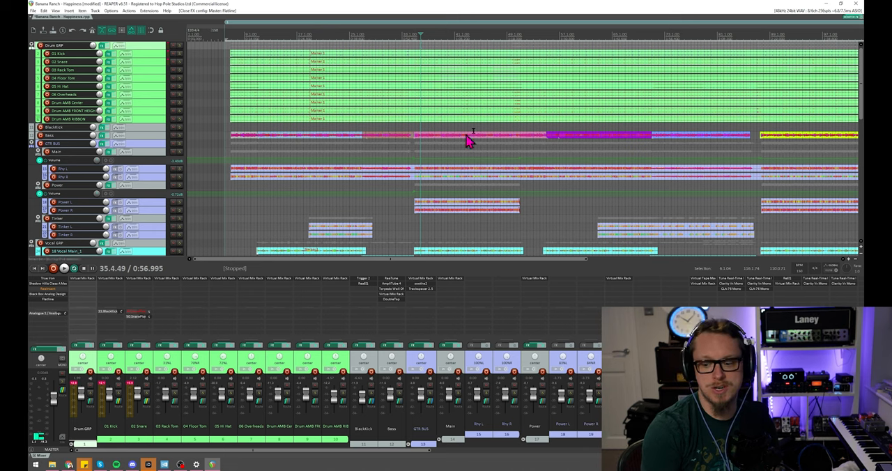
pyautogui.moveTo(483, 131)
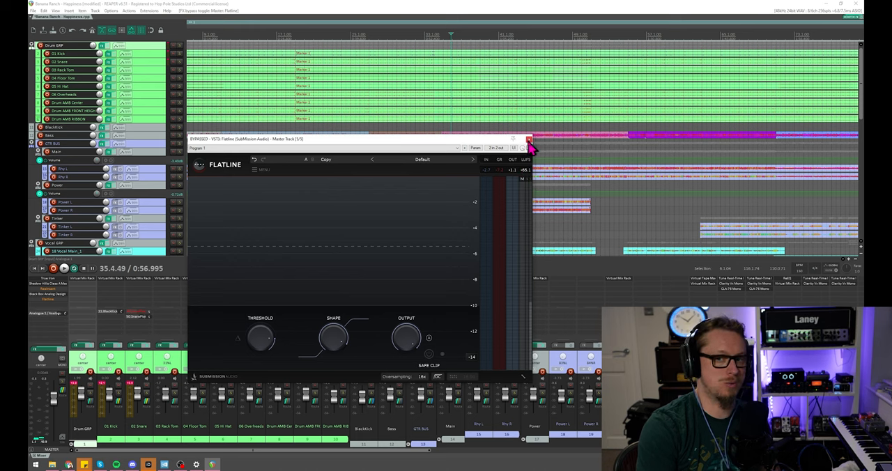
# Close the bypassed Flatline limiter window on the master track.
pyautogui.click(529, 140)
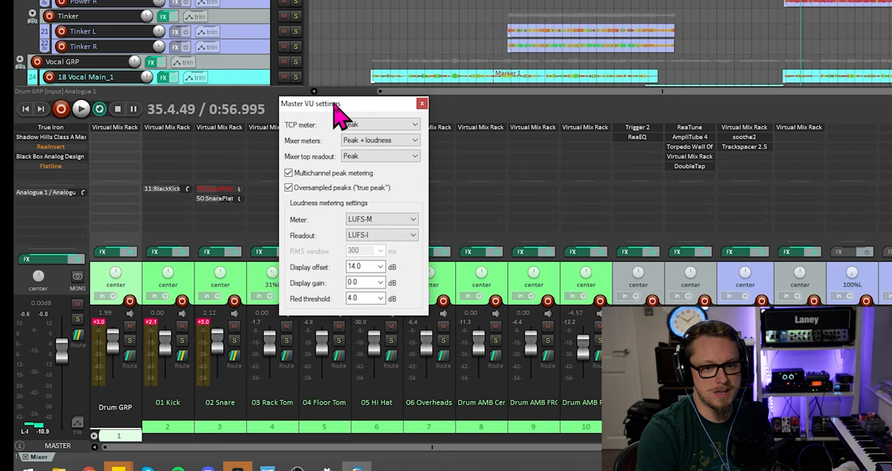
pyautogui.moveTo(514, 237)
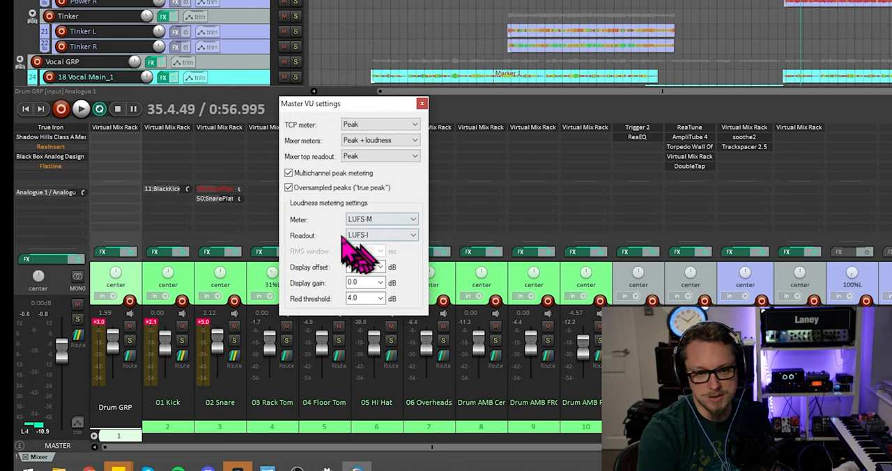
# Switch the master loudness meter to Stereo RMS, then back to LUFS-M.
pyautogui.click(382, 218)
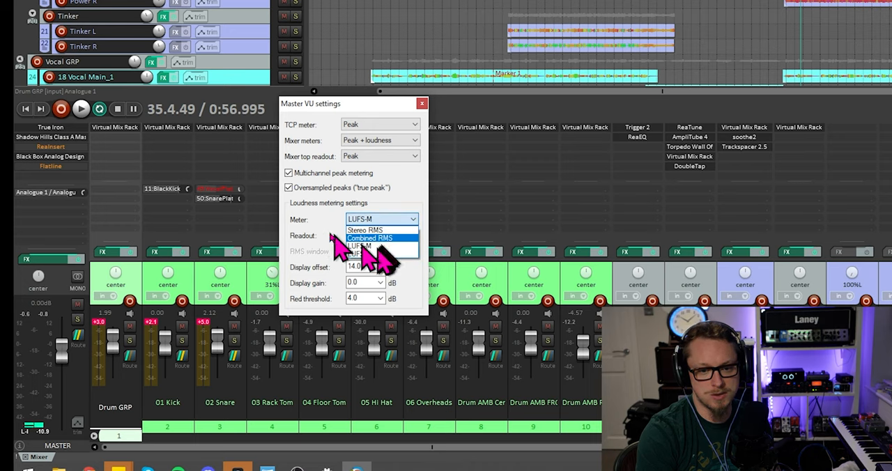
pyautogui.click(366, 230)
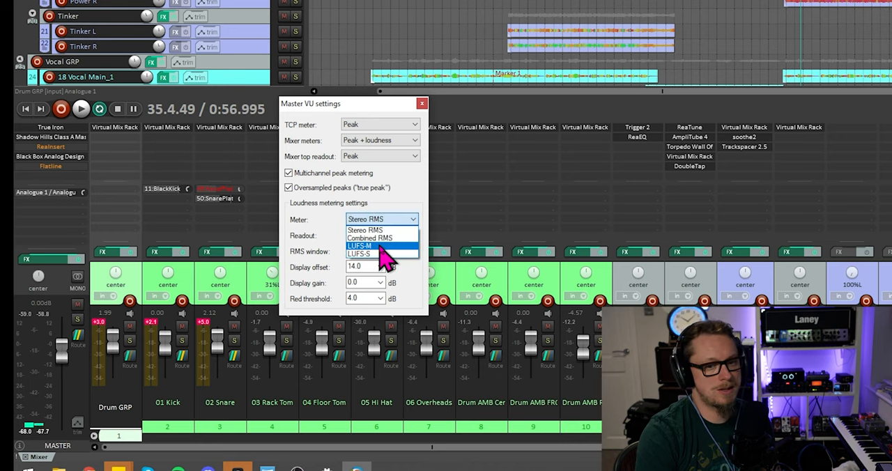
pyautogui.click(359, 245)
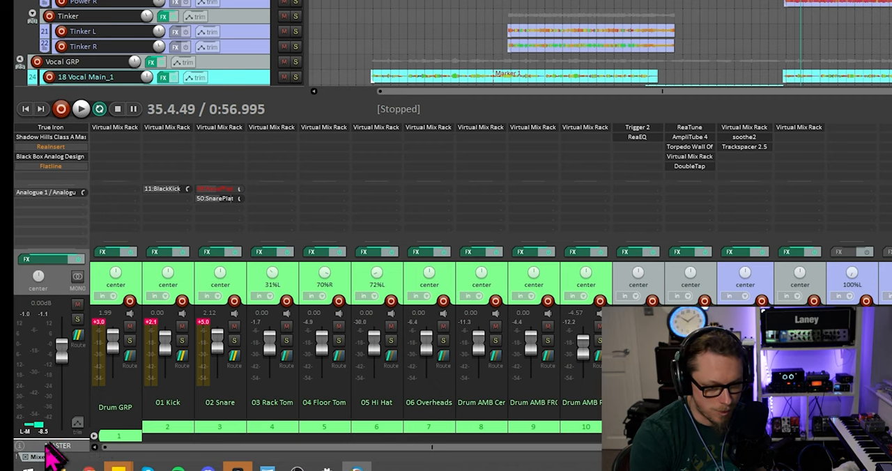
pyautogui.moveTo(45, 188)
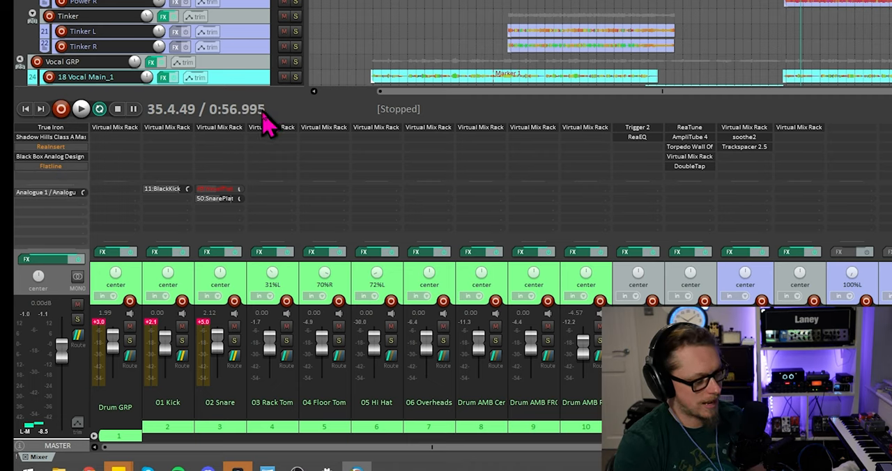
pyautogui.moveTo(267, 124)
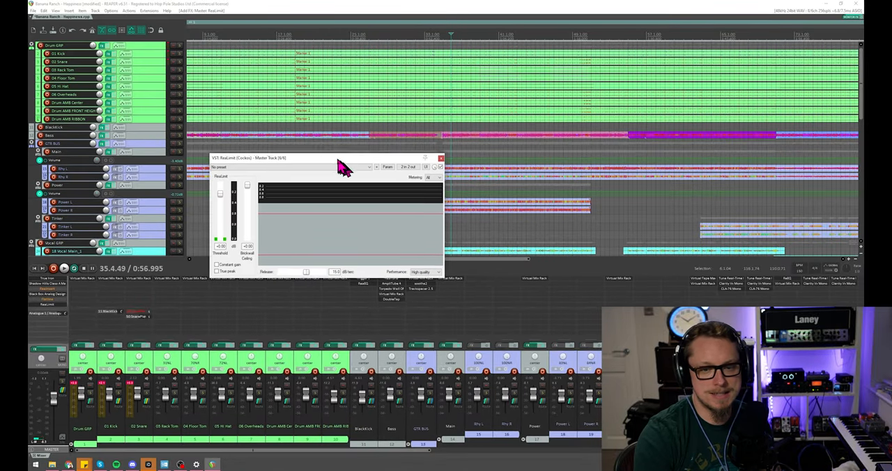
# Move the ReaLimit window lower and enlarge it.
pyautogui.moveTo(342, 157); pyautogui.dragTo(321, 167)
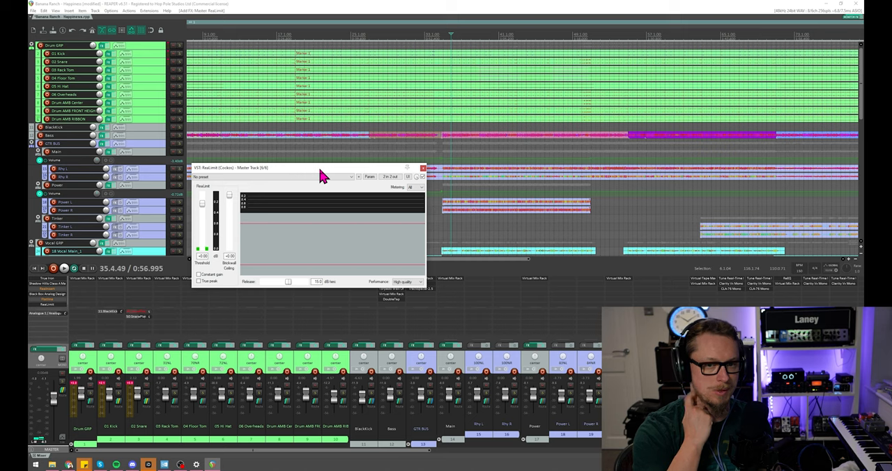
pyautogui.moveTo(421, 289)
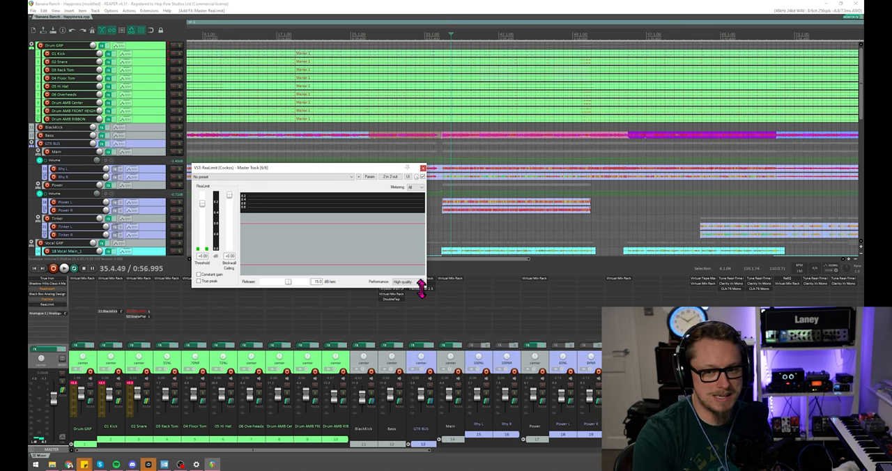
pyautogui.moveTo(422, 290); pyautogui.dragTo(484, 314)
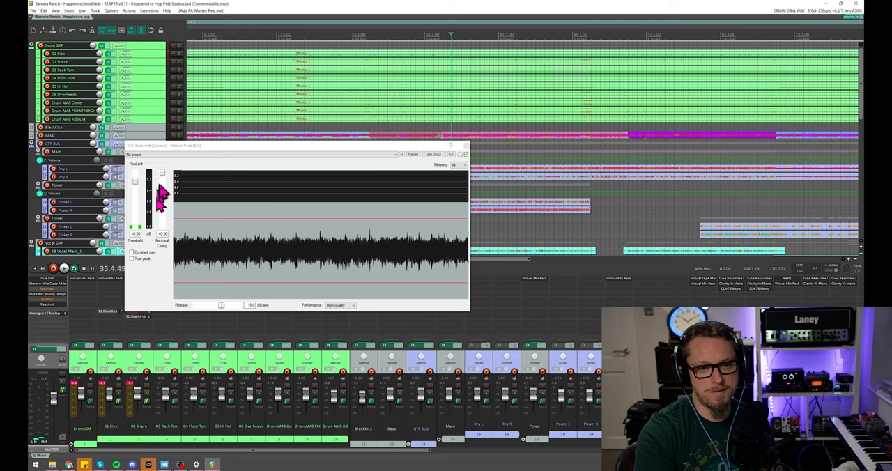
# Lower ReaLimit's brickwall ceiling to -1.00 dB.
pyautogui.moveTo(162, 202); pyautogui.dragTo(162, 178)
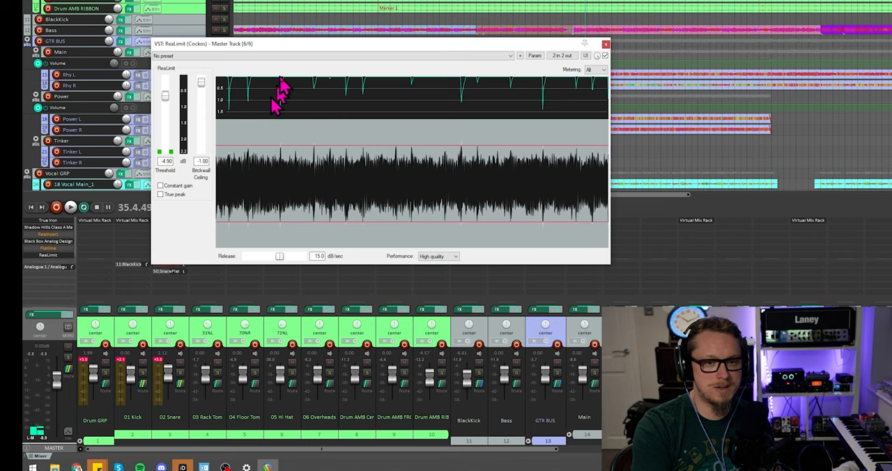
pyautogui.moveTo(328, 84)
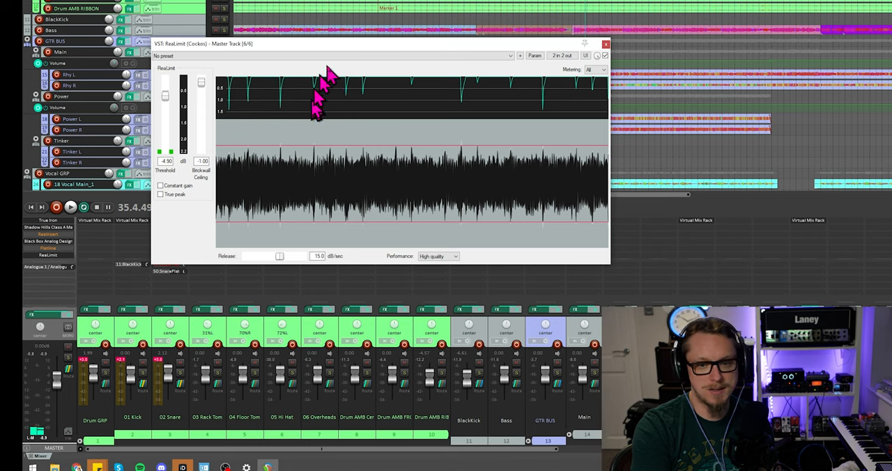
pyautogui.moveTo(481, 98)
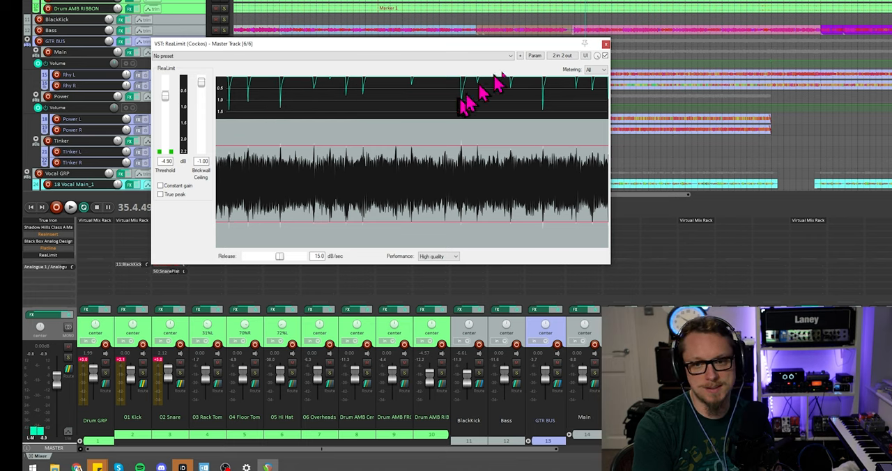
pyautogui.moveTo(377, 248)
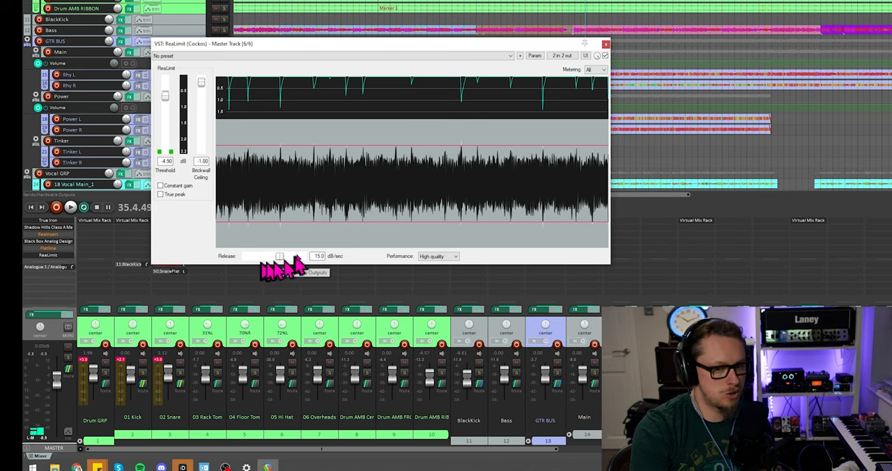
# Drag ReaLimit's release rate to inf dB/sec.
pyautogui.moveTo(279, 256); pyautogui.dragTo(271, 255)
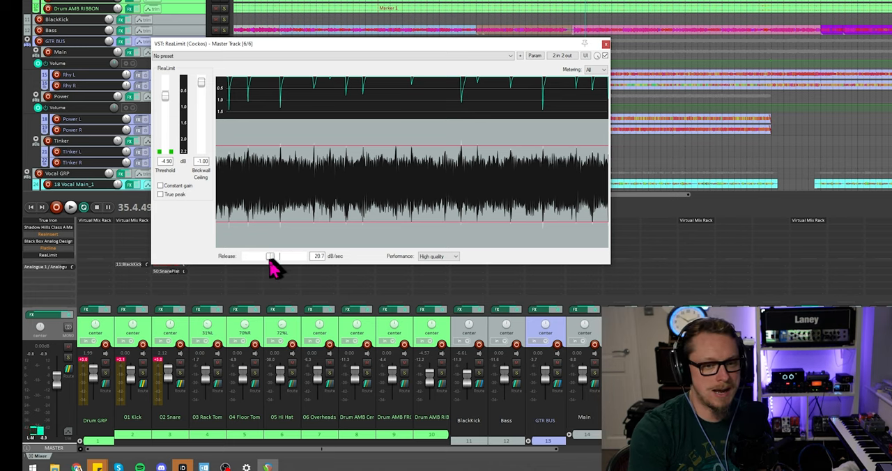
pyautogui.moveTo(271, 256); pyautogui.dragTo(246, 256)
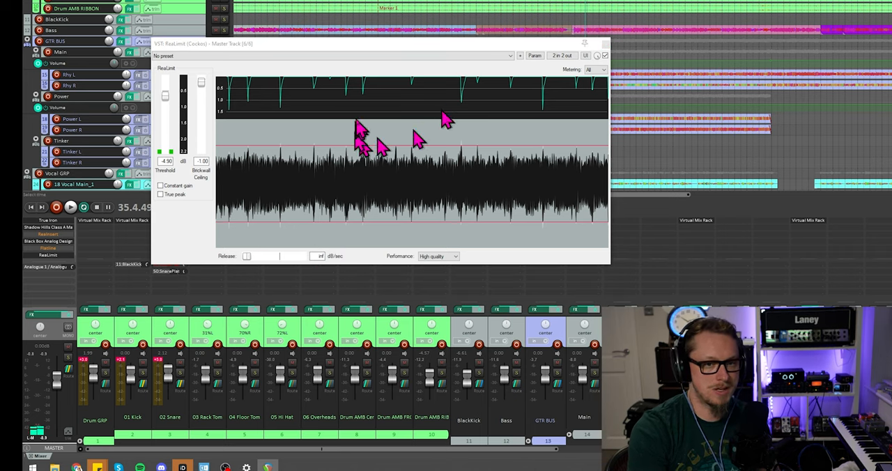
pyautogui.moveTo(299, 76)
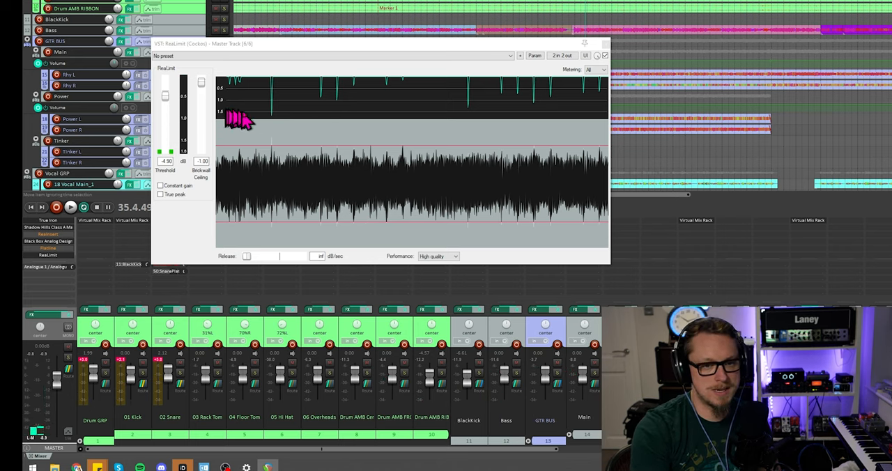
pyautogui.moveTo(265, 132)
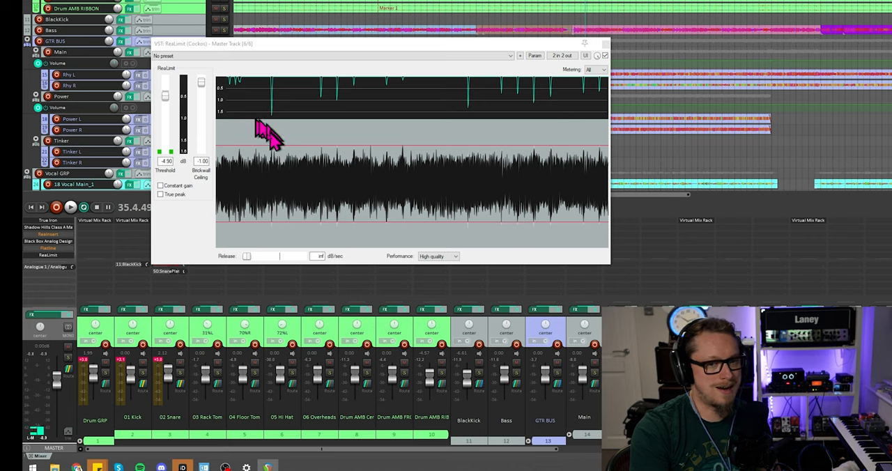
pyautogui.moveTo(279, 122)
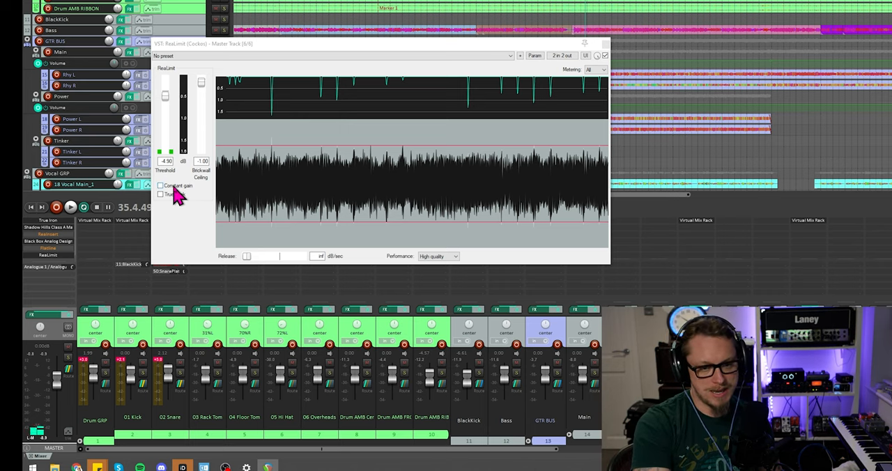
# Try Constant gain, then enable True peak limiting in ReaLimit.
pyautogui.click(160, 185)
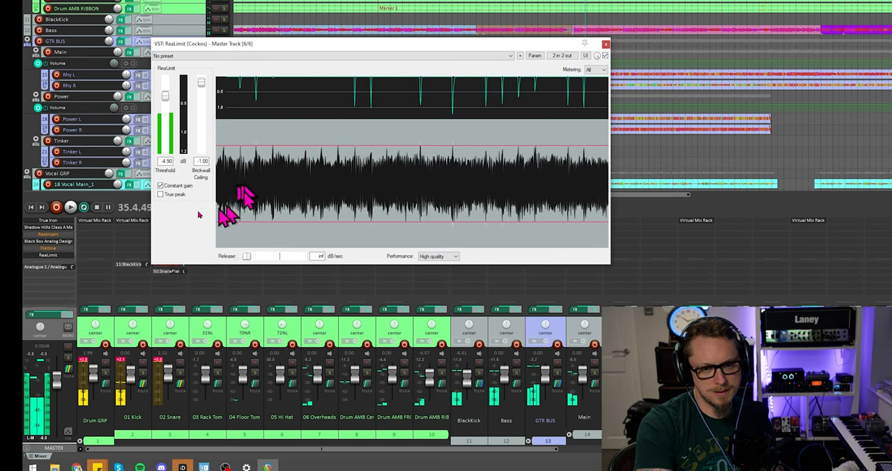
pyautogui.click(161, 194)
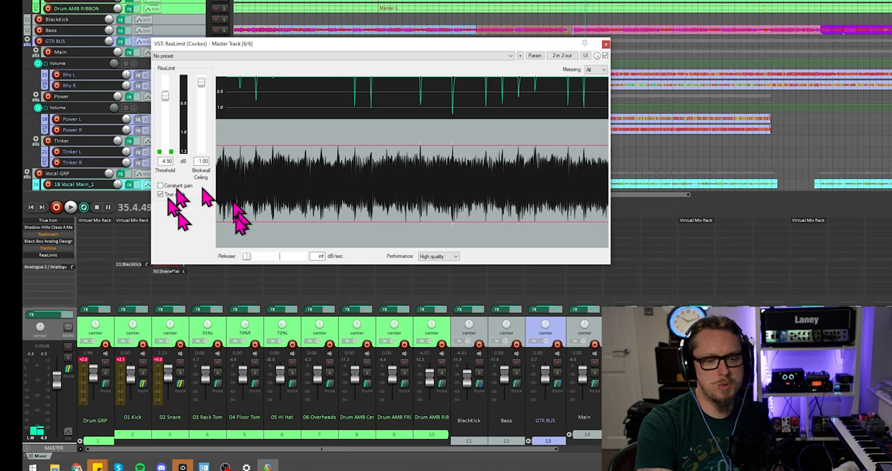
pyautogui.moveTo(407, 209)
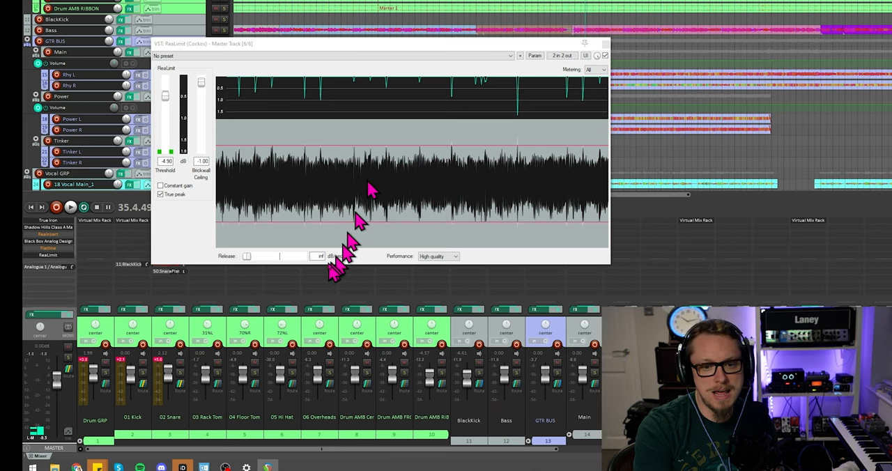
# Set ReaLimit's release rate to 37.4 dB/sec.
pyautogui.click(258, 256)
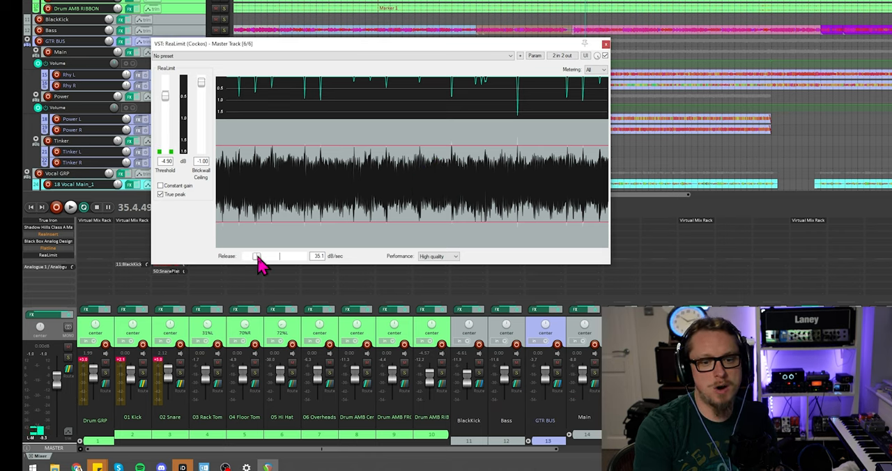
pyautogui.moveTo(261, 256); pyautogui.dragTo(275, 256)
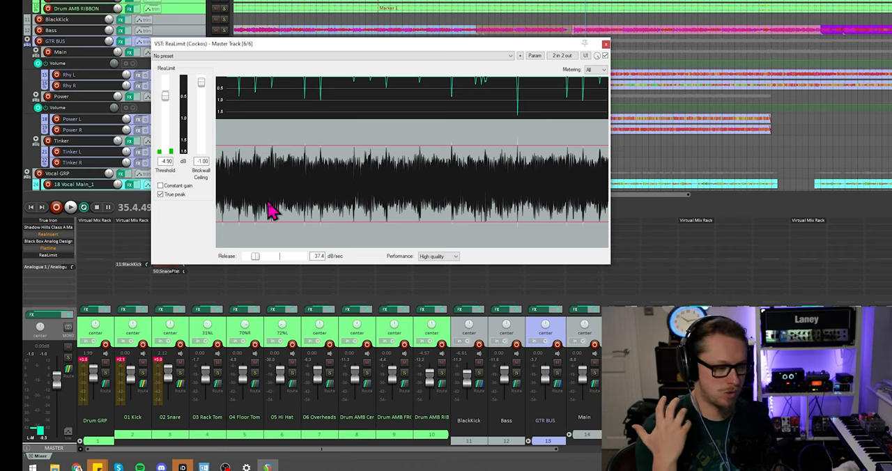
pyautogui.moveTo(488, 45)
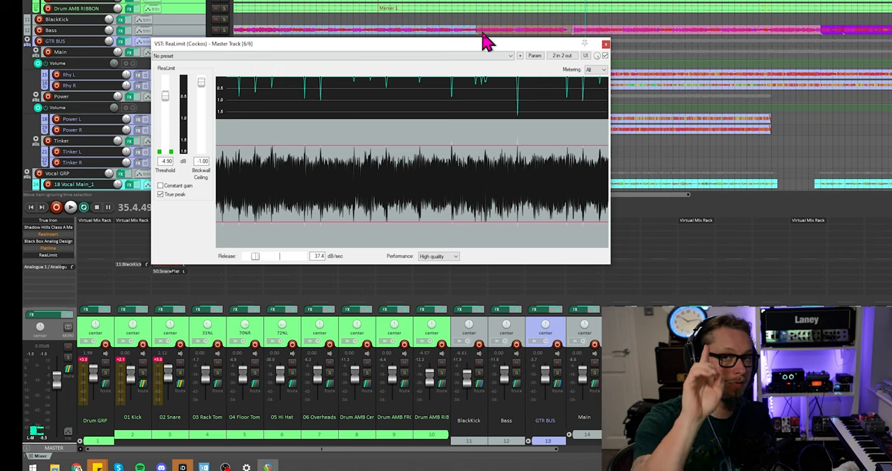
pyautogui.moveTo(411, 269)
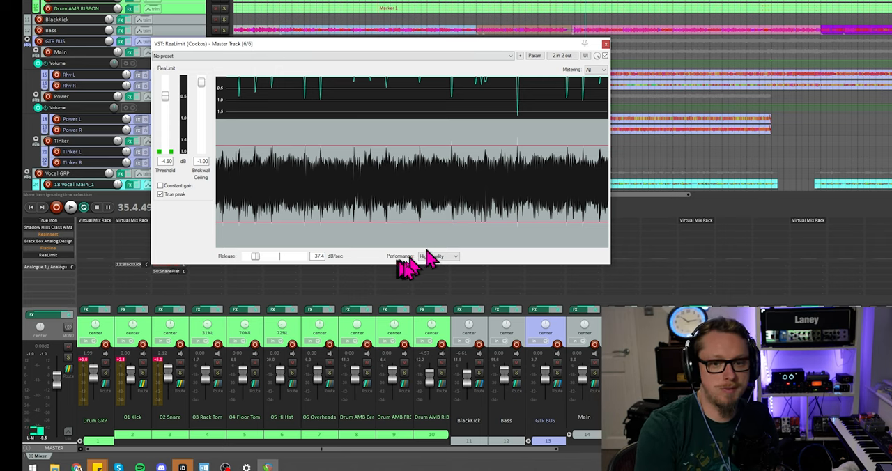
pyautogui.click(439, 255)
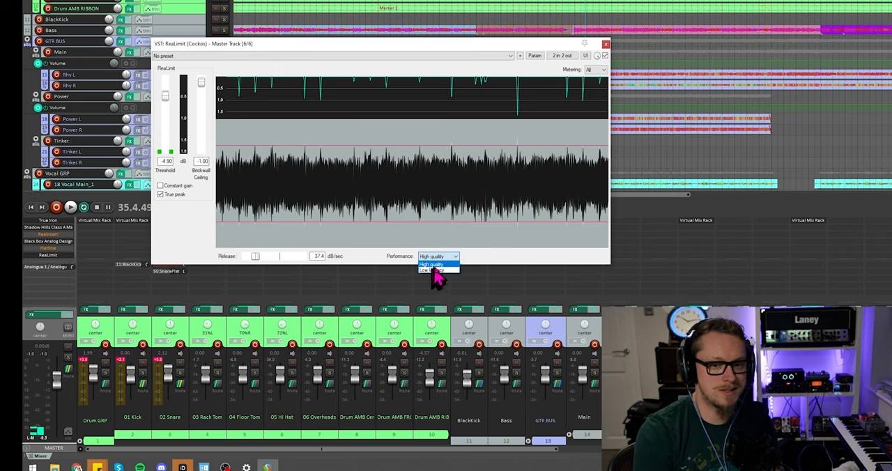
pyautogui.moveTo(432, 271)
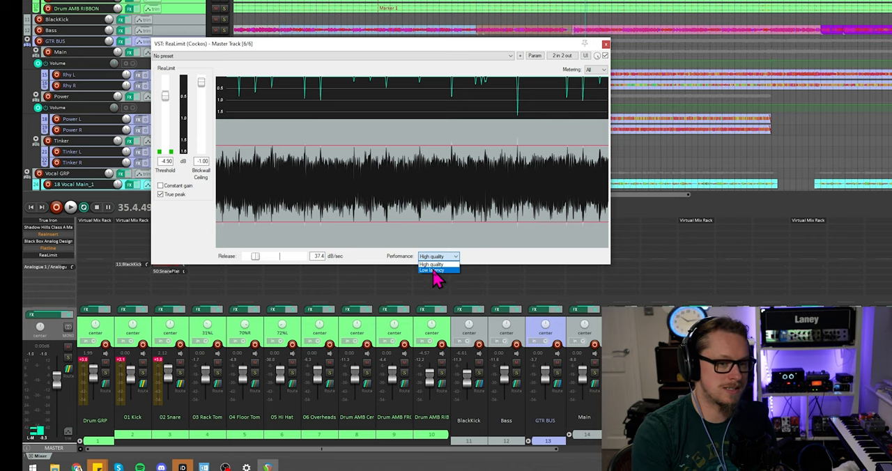
pyautogui.moveTo(52, 271)
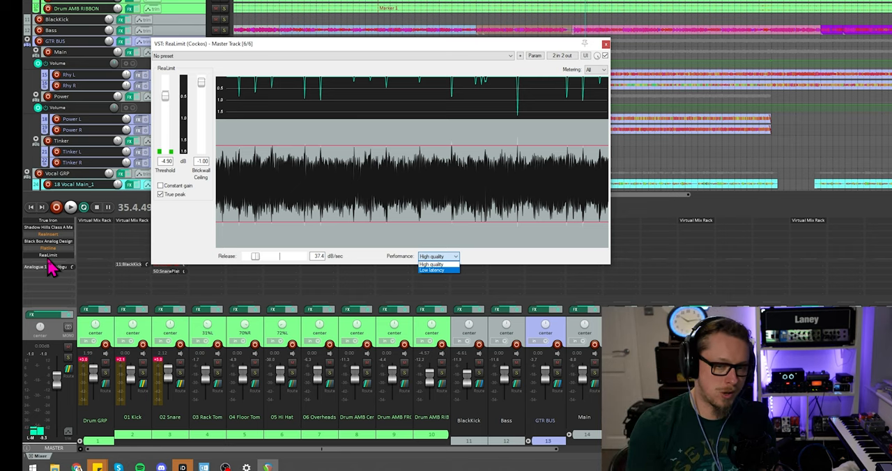
pyautogui.moveTo(401, 289)
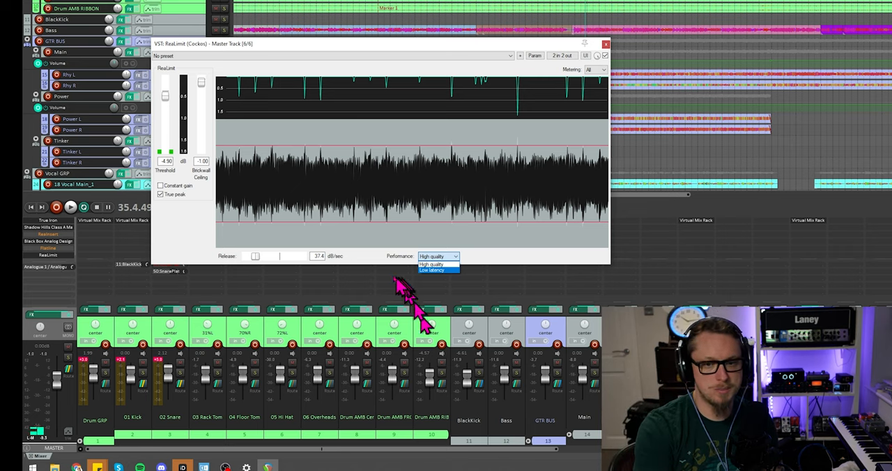
pyautogui.click(439, 256)
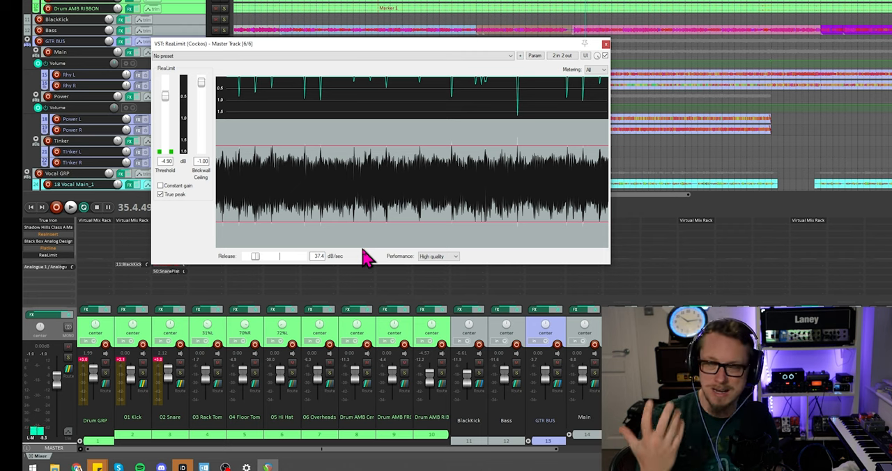
pyautogui.moveTo(62, 251)
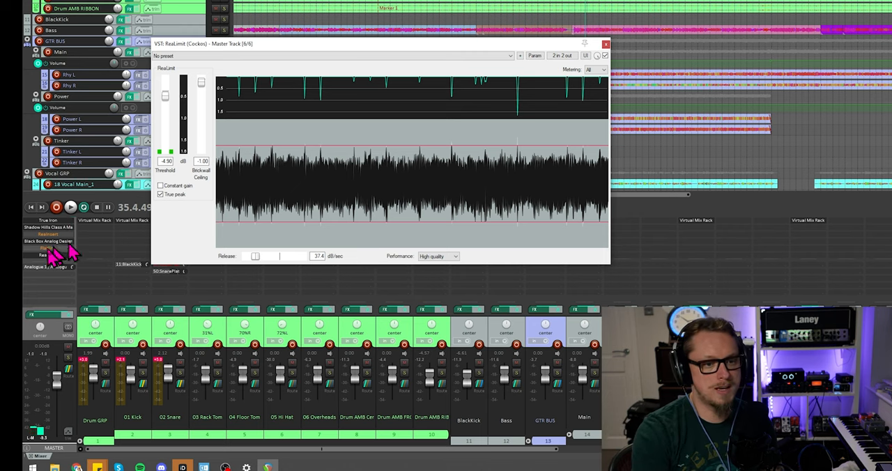